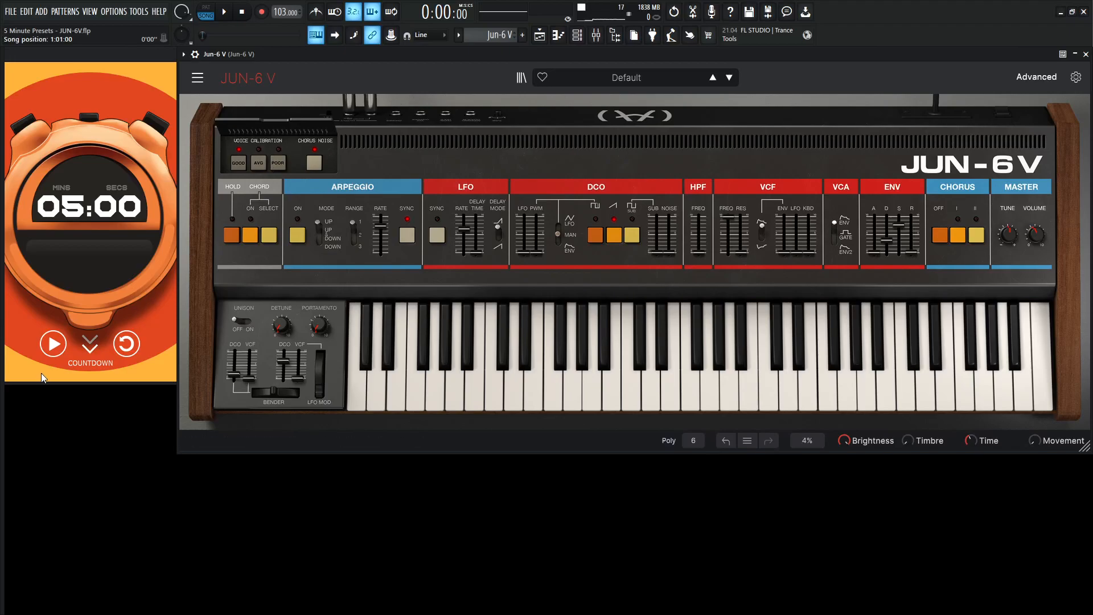
Step: Start the countdown timer, then set envelope sustain to about 0.77 and master volume to about -18 dB
click(52, 342)
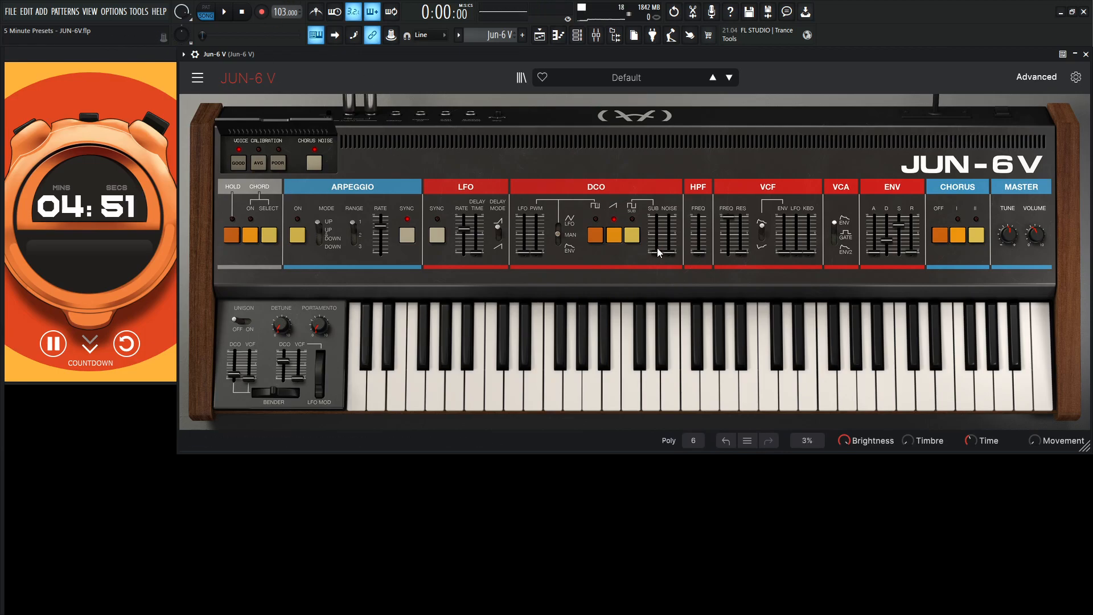
click(595, 236)
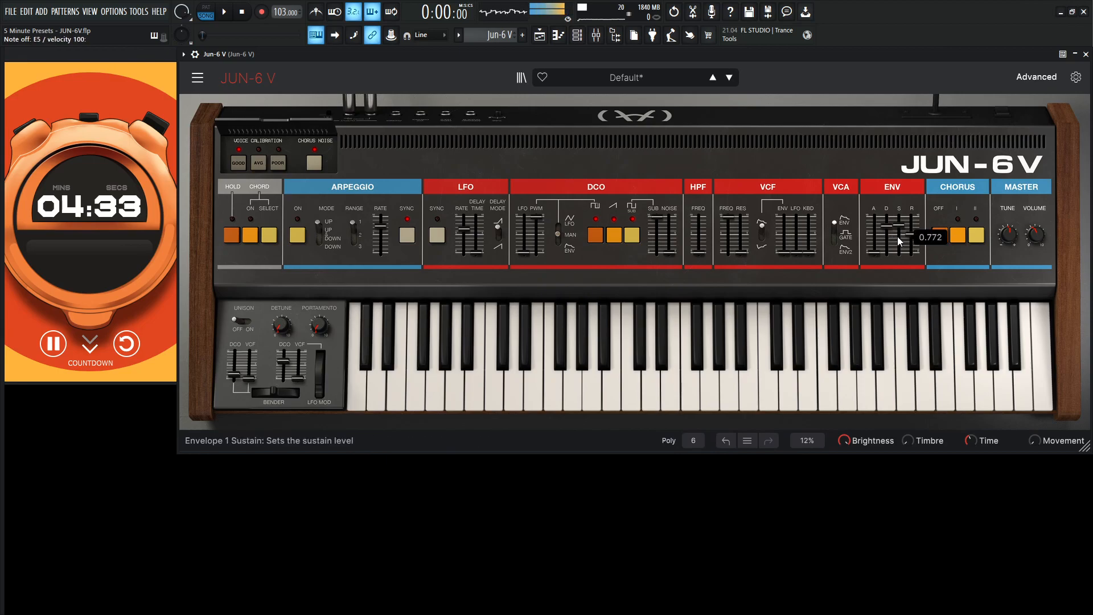
drag(1034, 236, 1034, 251)
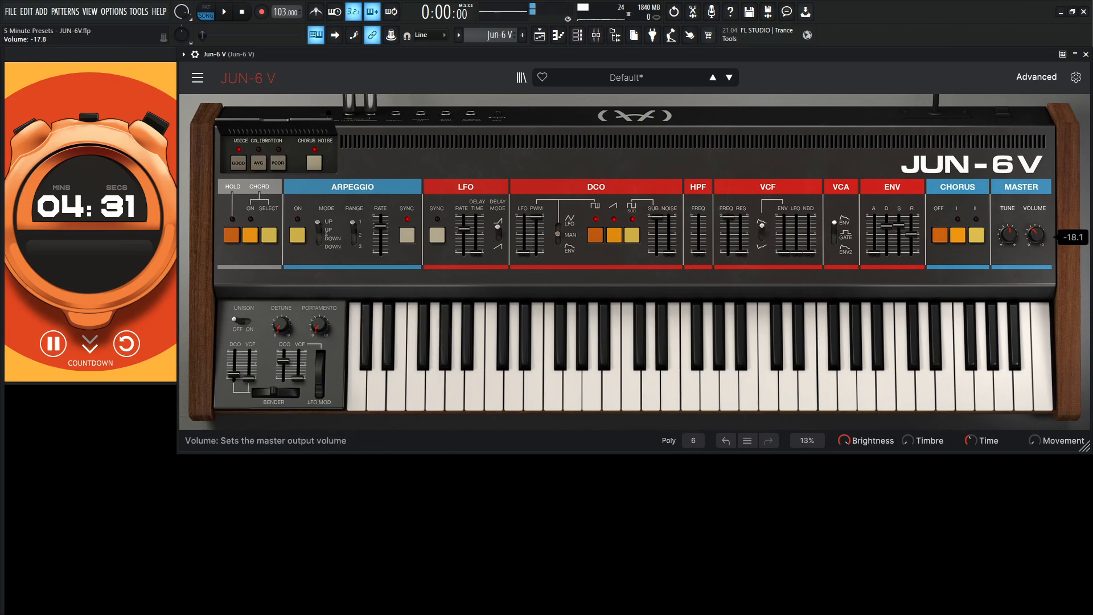
drag(1034, 236, 1035, 240)
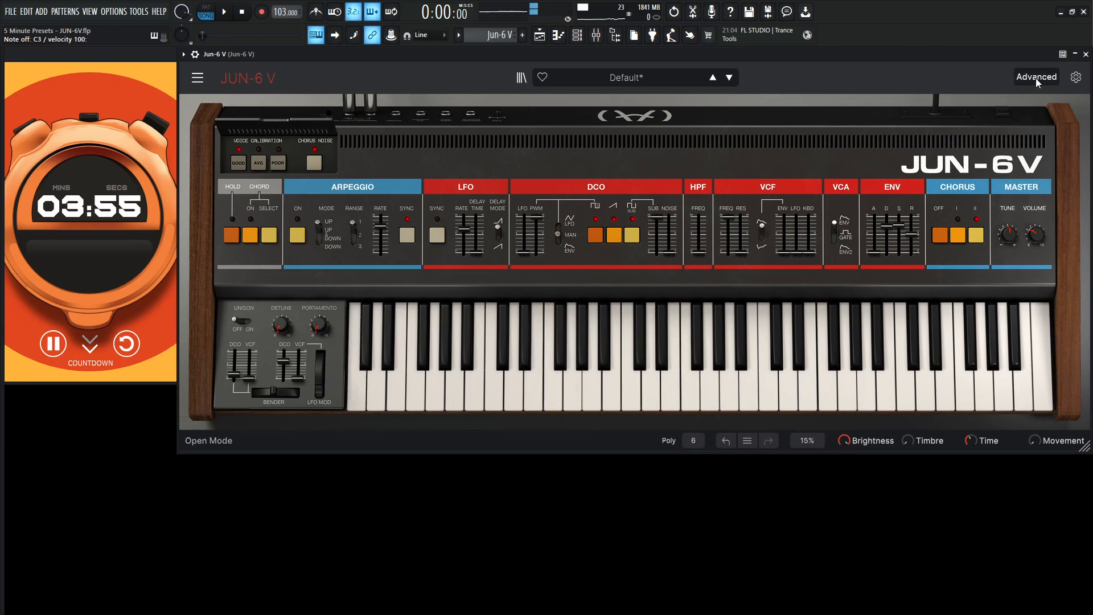
Step: In the Advanced panel, set delay feedback to 0.300 and adjust reverb damping
click(1036, 77)
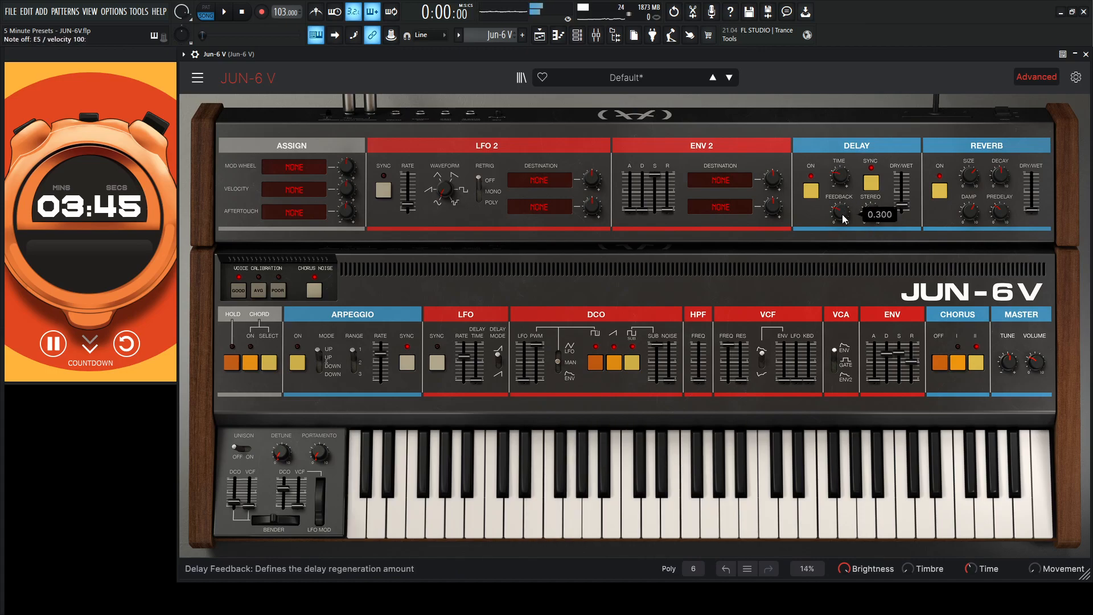
drag(840, 213, 839, 220)
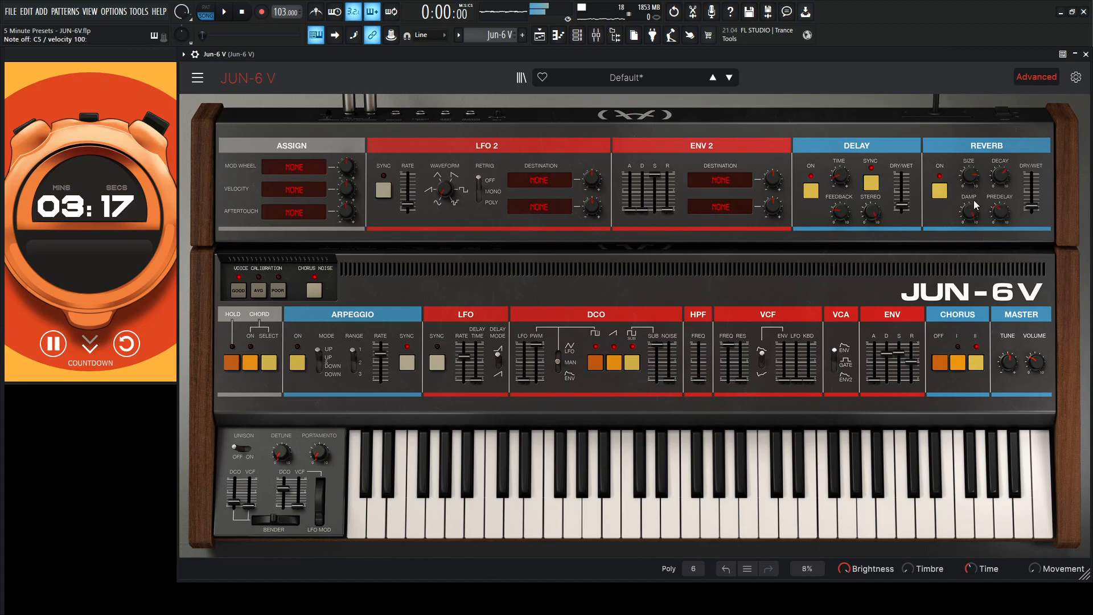
drag(1042, 192, 1043, 212)
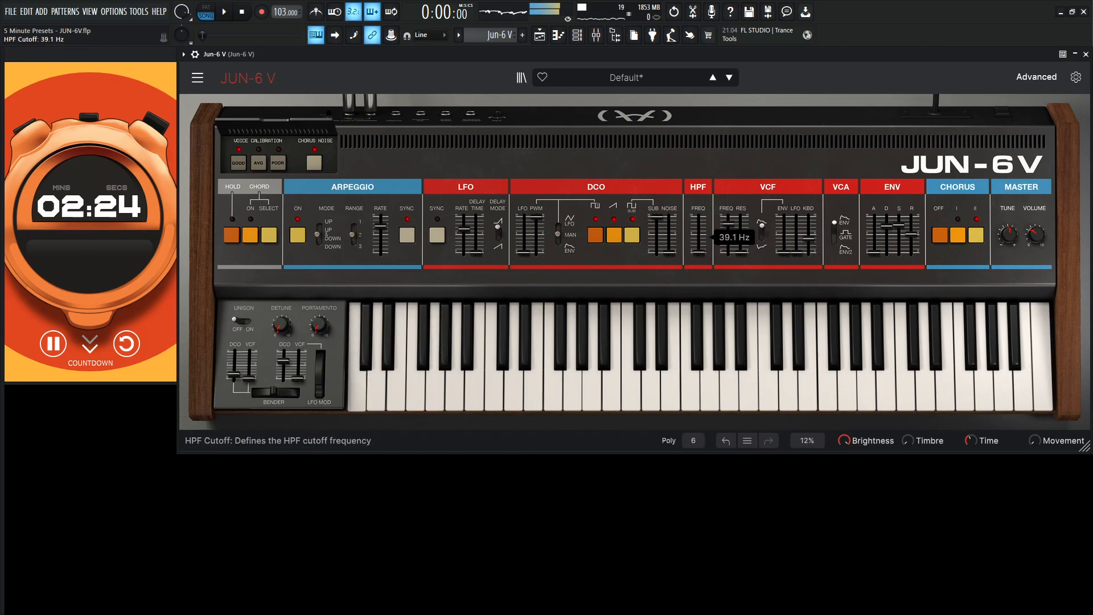
Step: Raise the HPF FREQ slider to about 39.1 Hz
drag(697, 236, 697, 217)
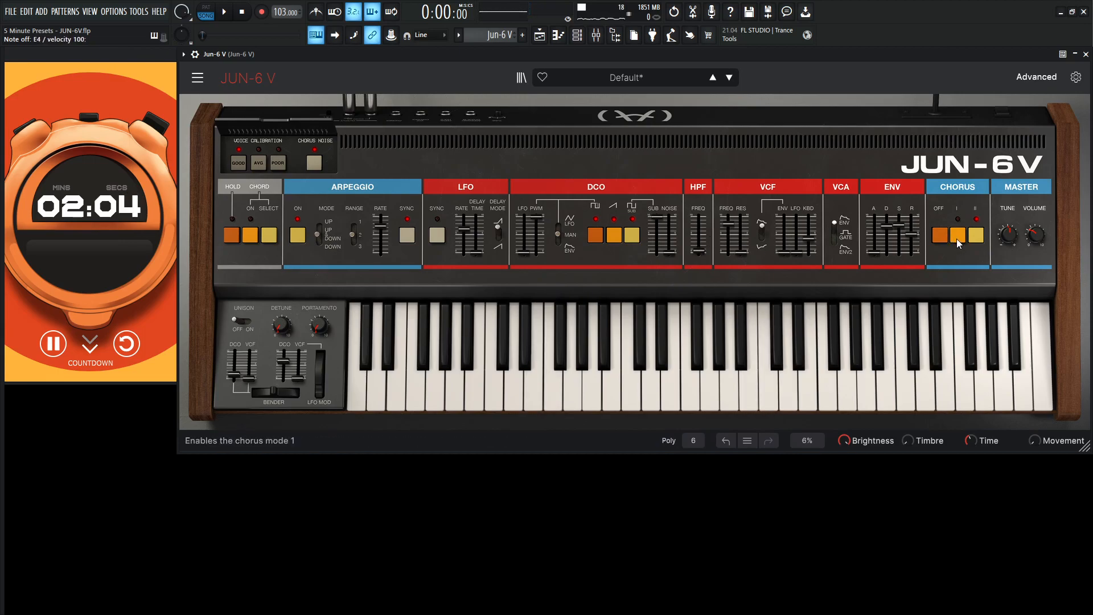
Step: Turn on chorus mode I, toggling it to compare the sound
click(957, 218)
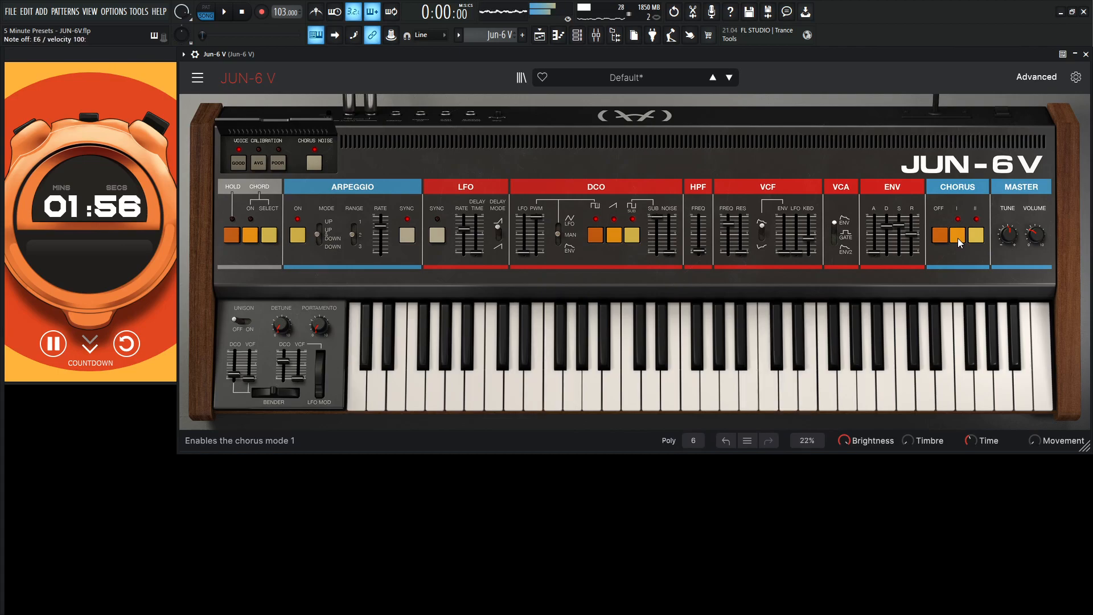
click(976, 220)
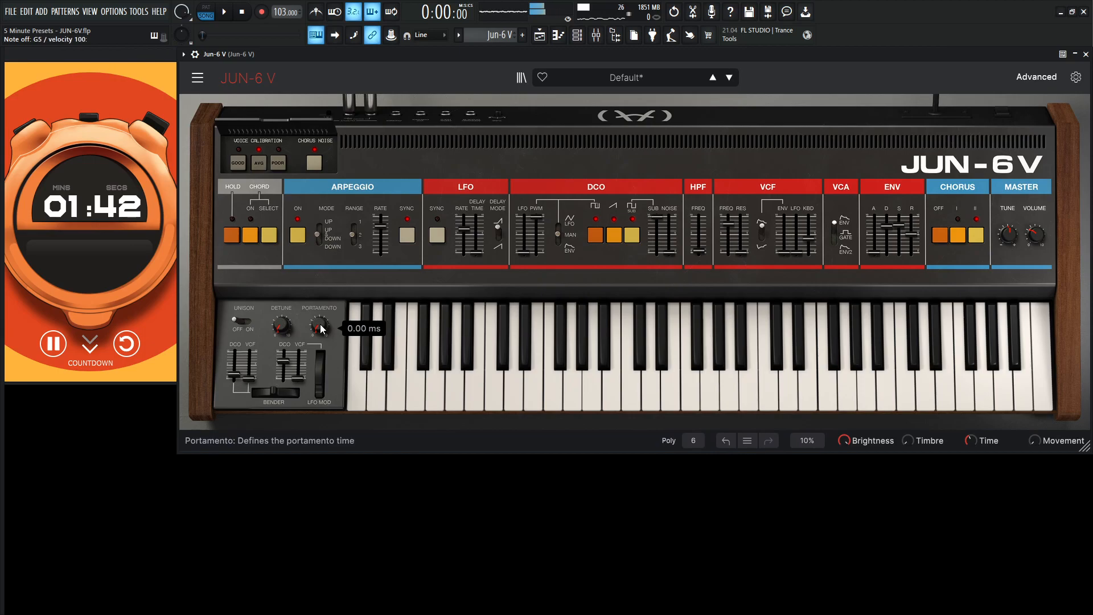
Step: Raise the Portamento knob from 0 ms, then bring it back to 18.0 ms
drag(319, 326, 319, 307)
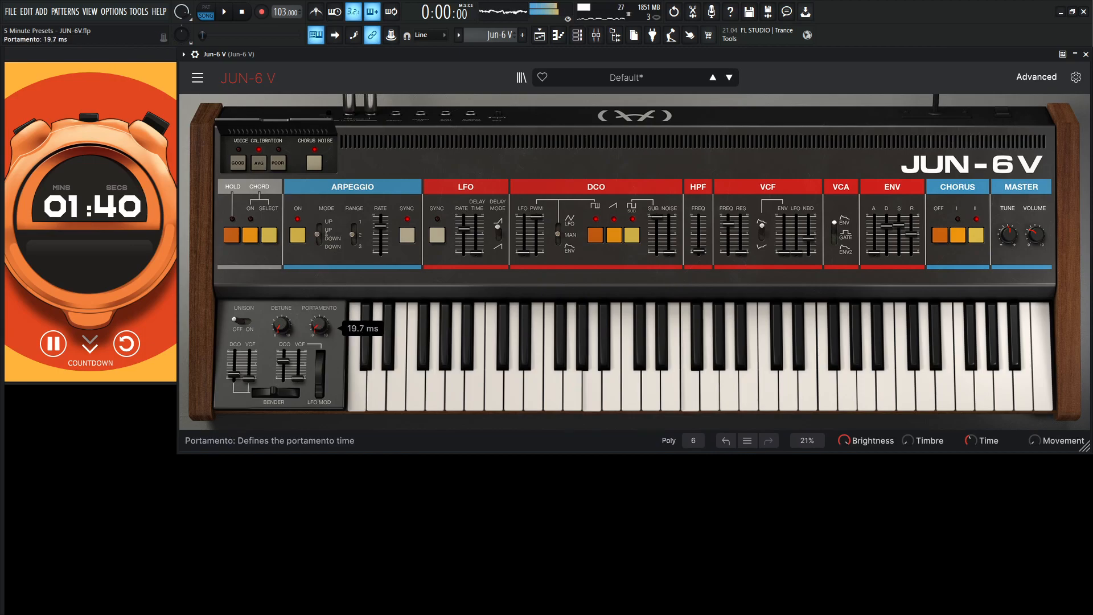
drag(318, 328, 318, 317)
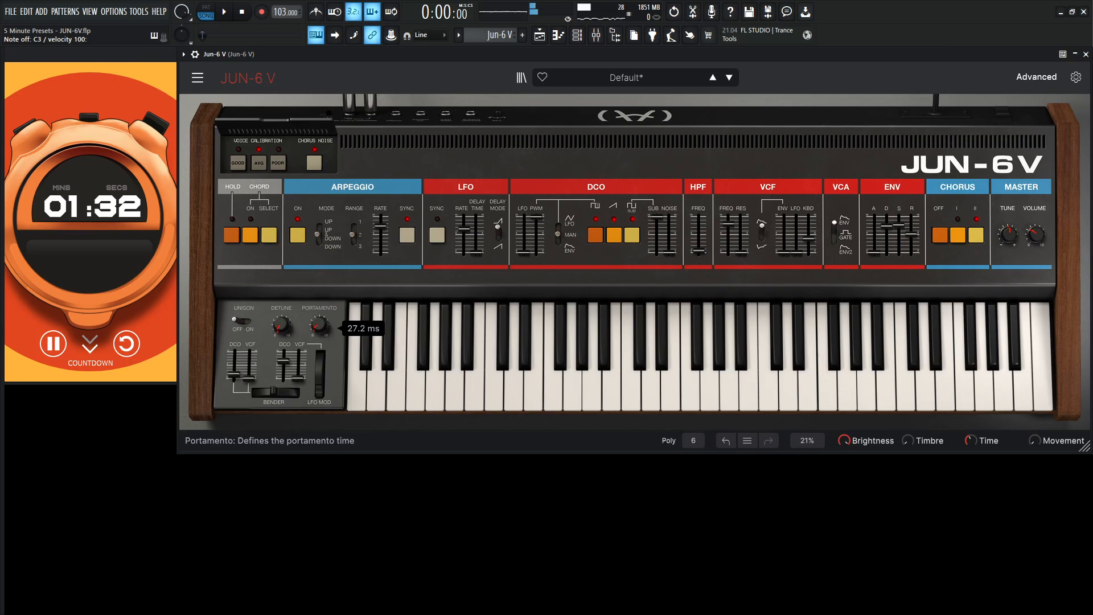
drag(319, 327, 319, 342)
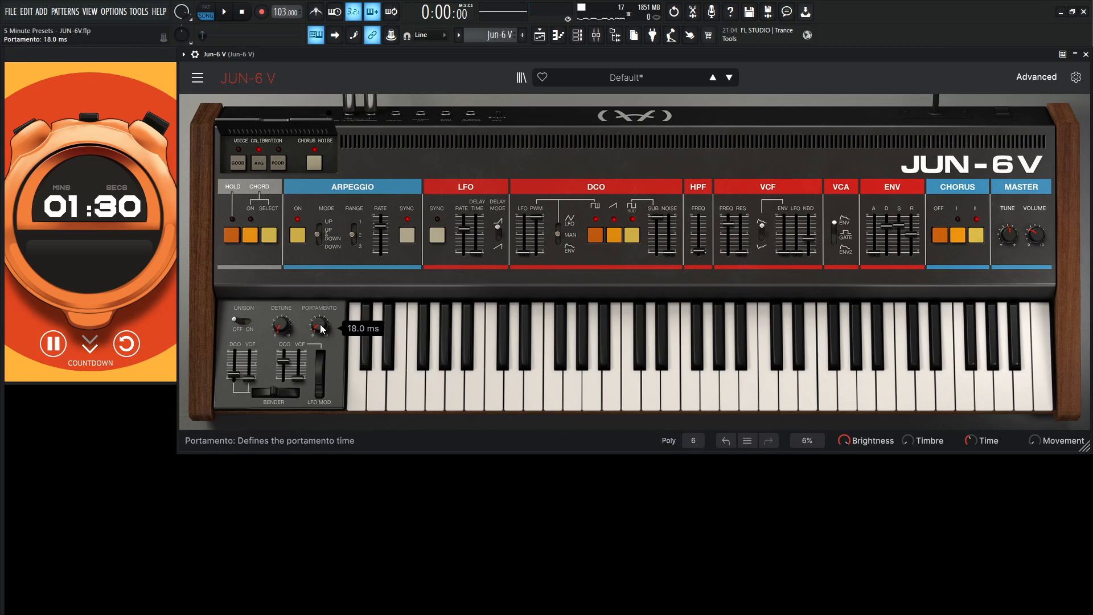